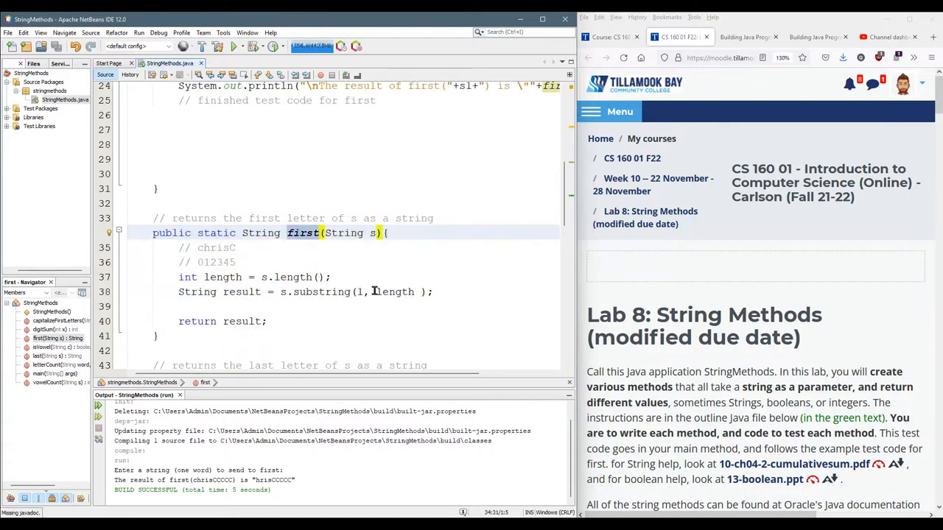
Change first() to use substring(1, 2) and rerun, printing "h" for "chrisCCCCC".
double_click(395, 291)
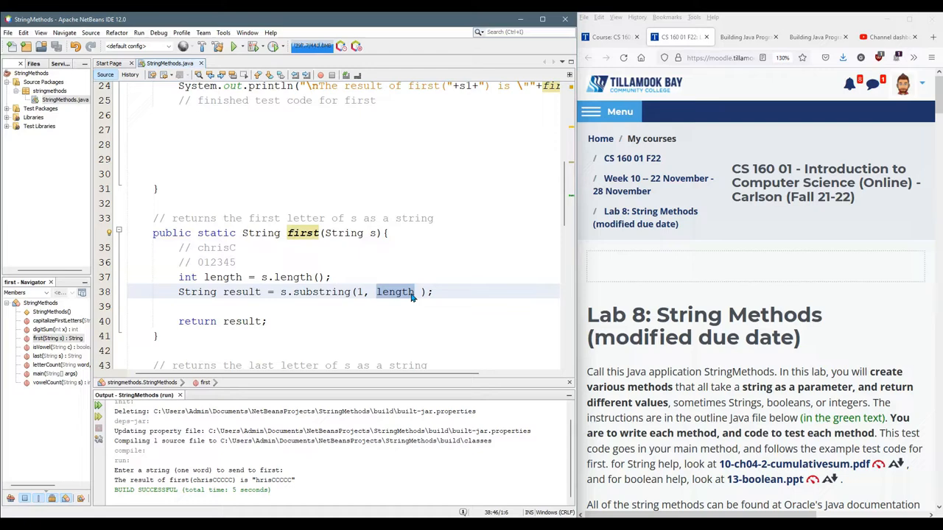
type("2")
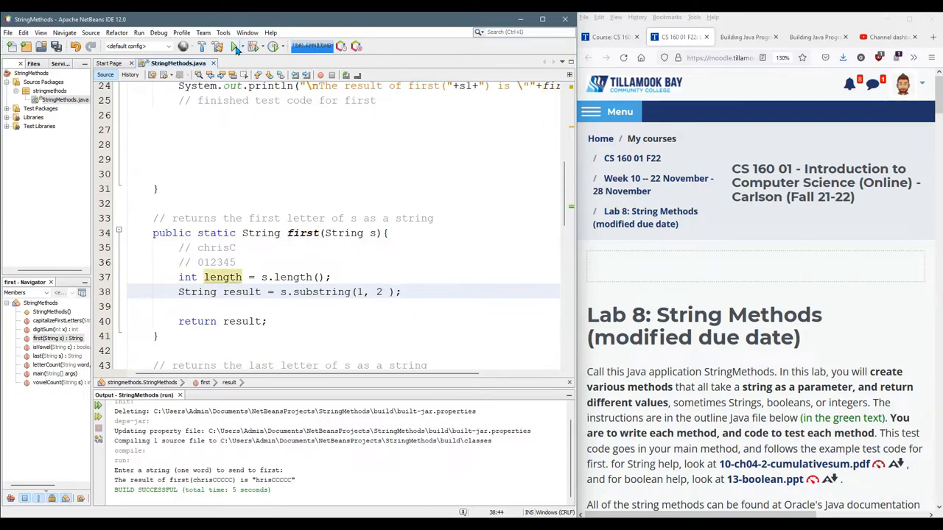
left_click(234, 46)
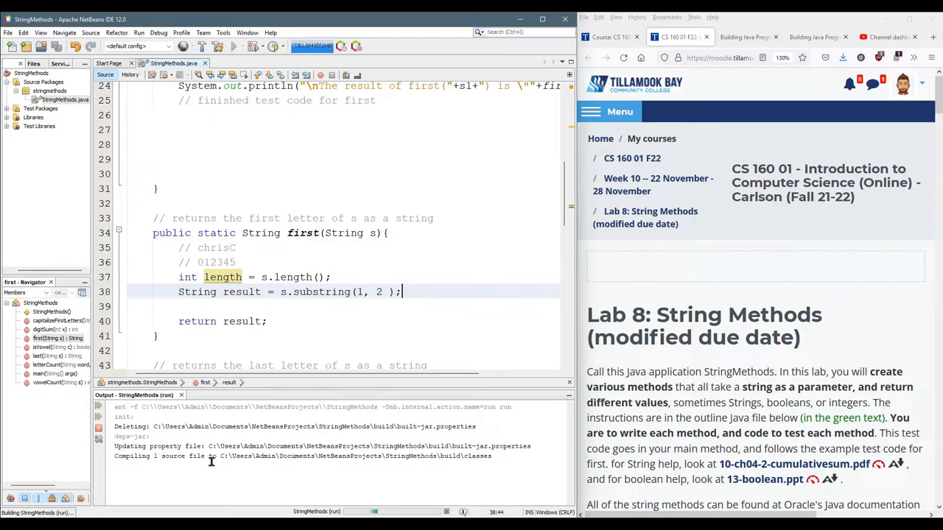
left_click(233, 46)
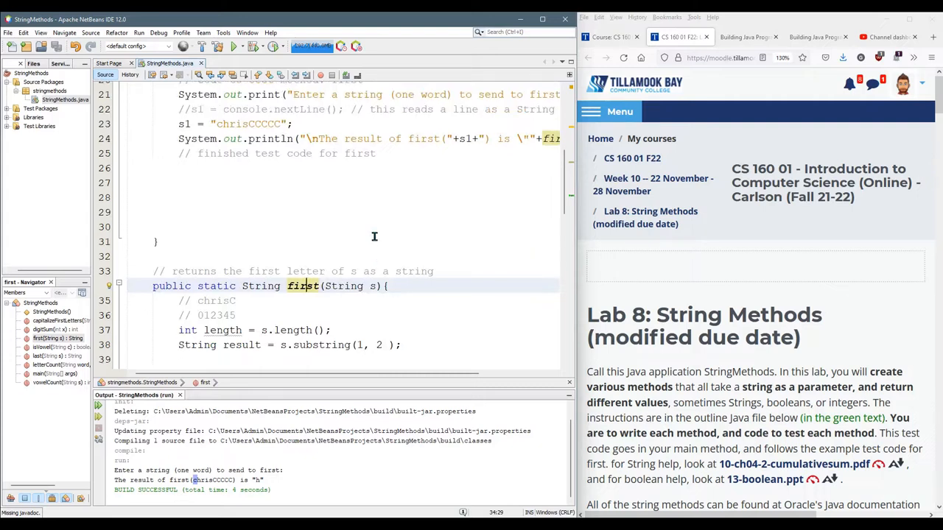
scroll("down", 3)
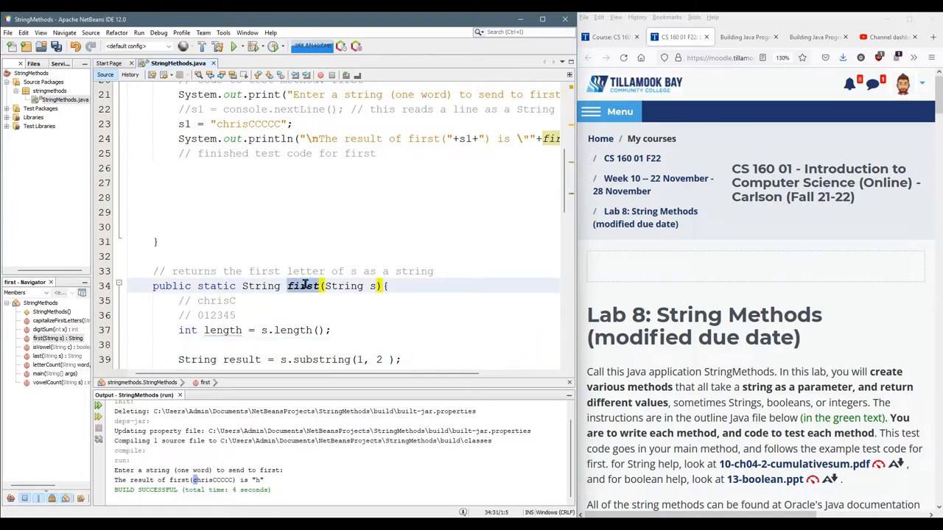
Refactor-rename the method first to second throughout StringMethods.
right_click(304, 286)
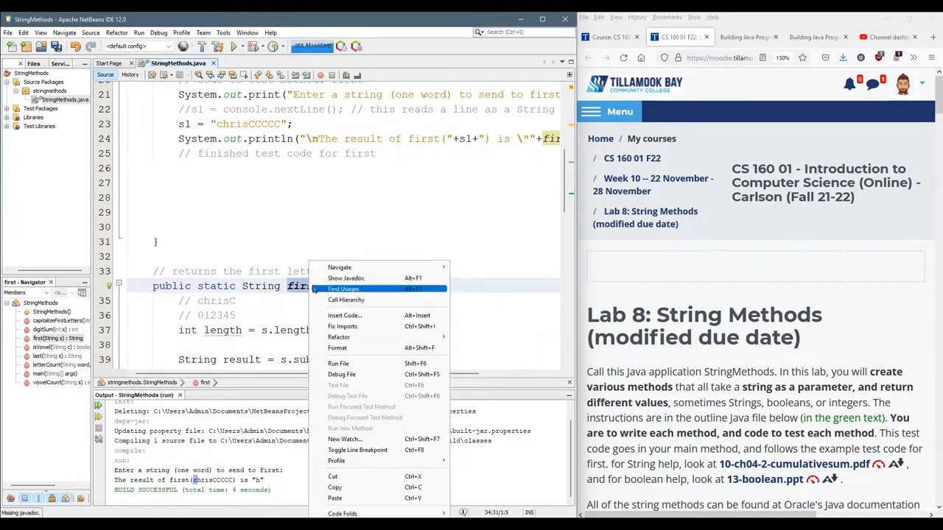
mouse_move(337, 347)
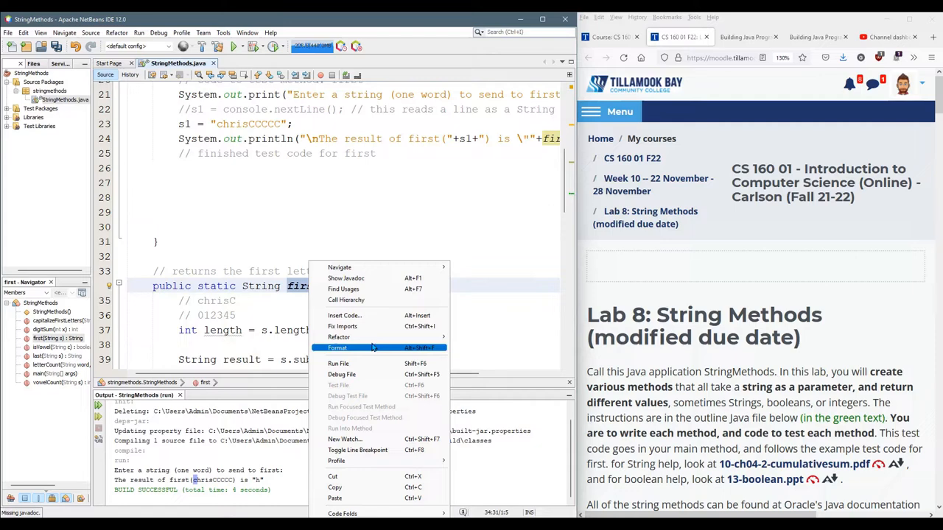
left_click(519, 124)
type("second")
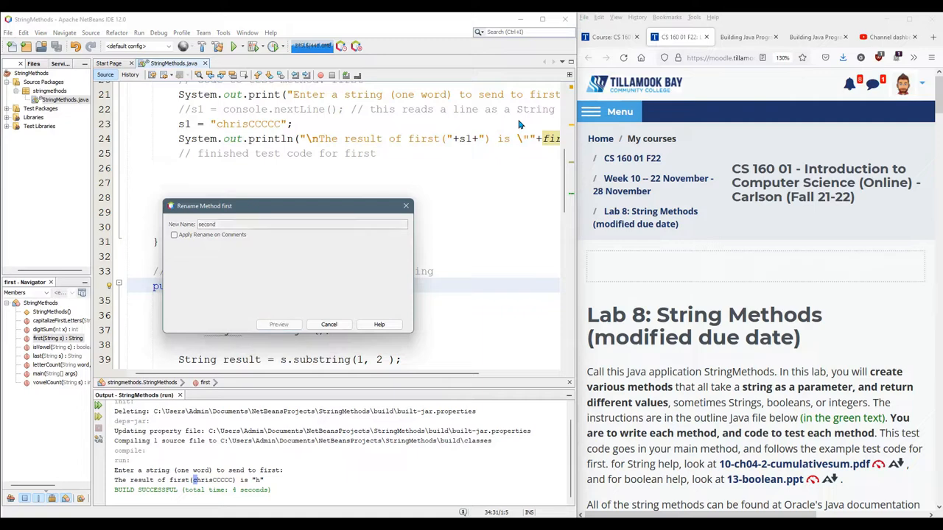
left_click(278, 324)
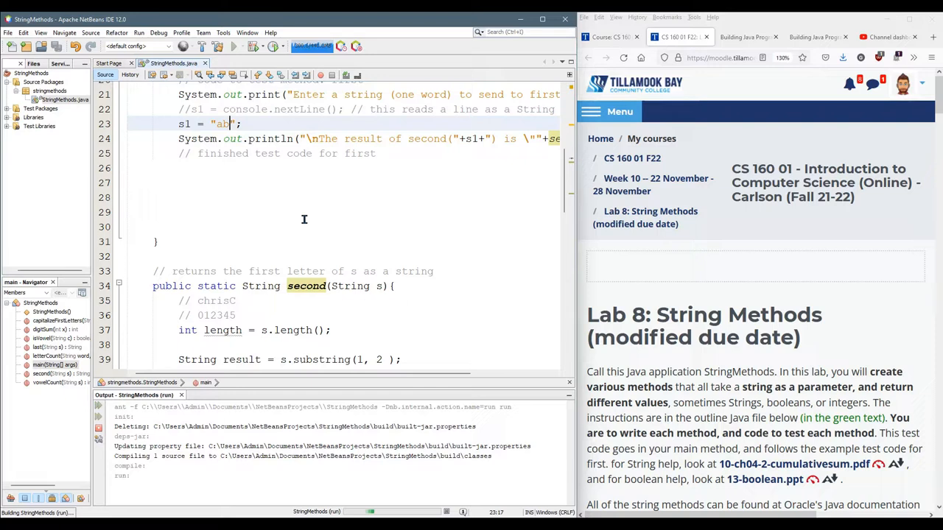
Run second() on "ab" to get "b" and reword its comment to say second letter.
left_click(230, 45)
type("cd")
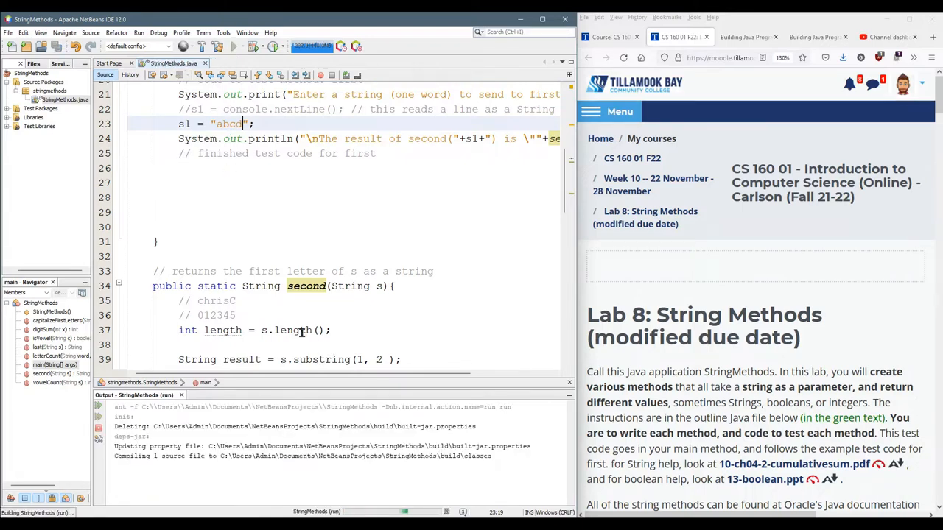
left_click(234, 46)
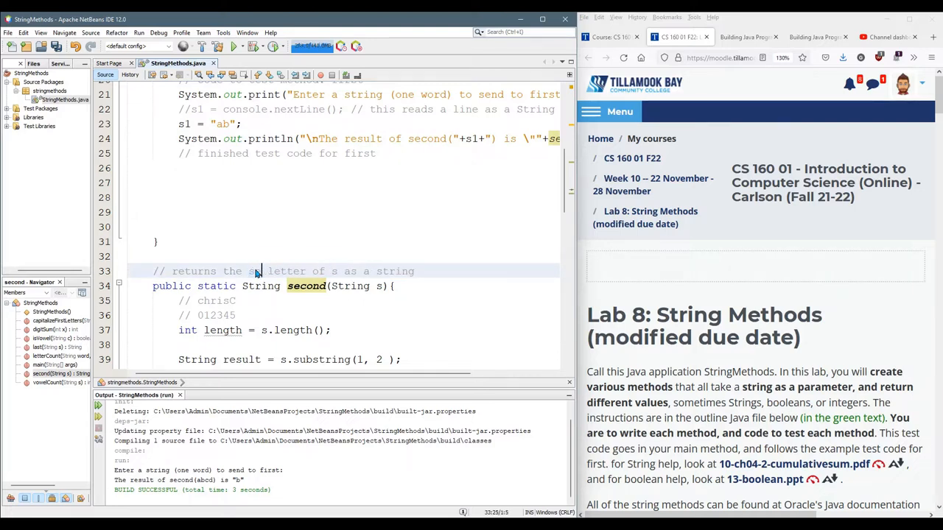
type("econd")
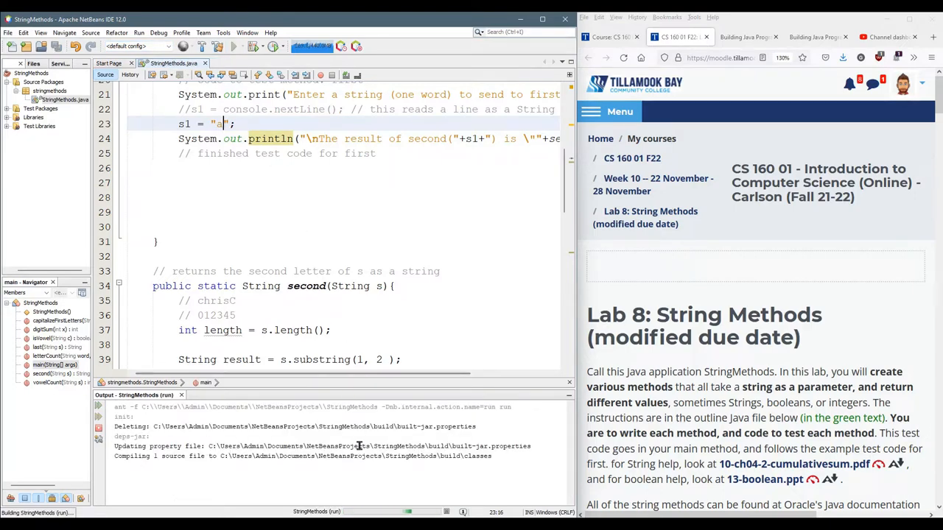
Run second() on "a" and view the StringIndexOutOfBoundsException in the output.
left_click(229, 46)
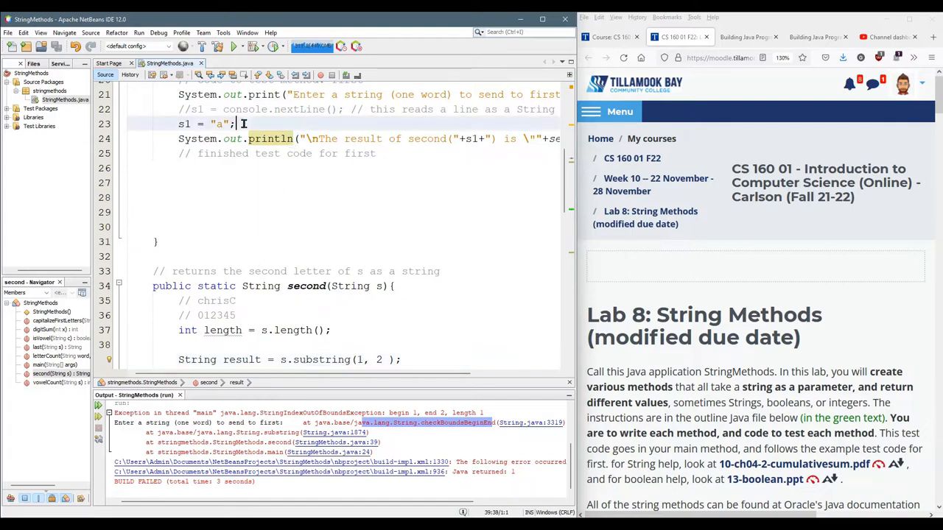
scroll("down", 3)
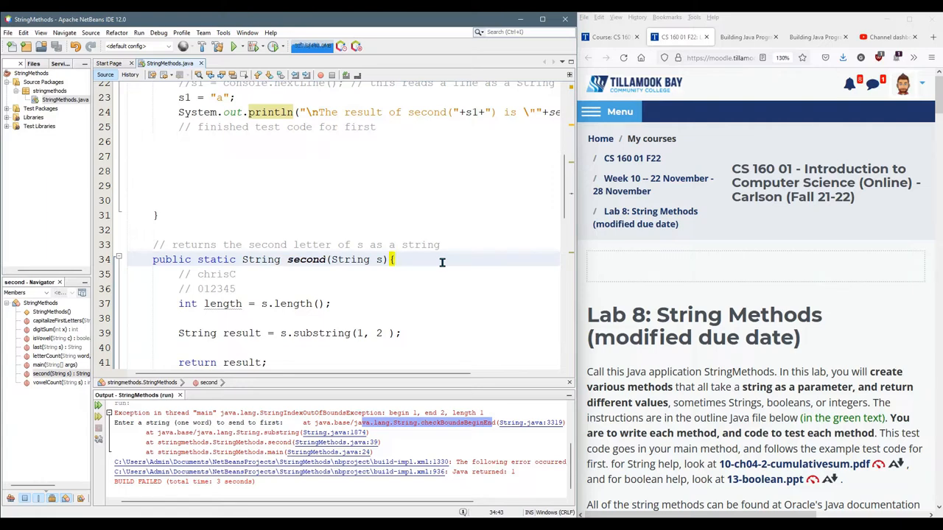
scroll("down", 3)
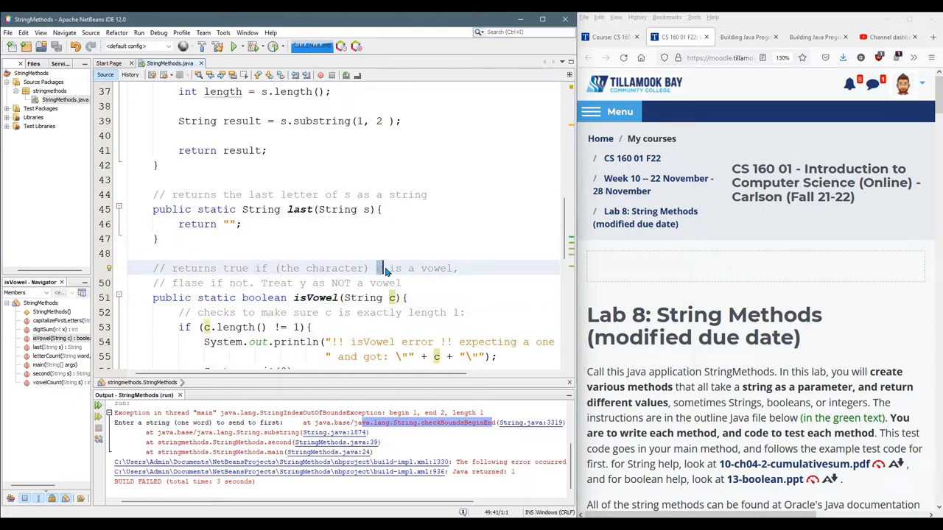
scroll("down", 3)
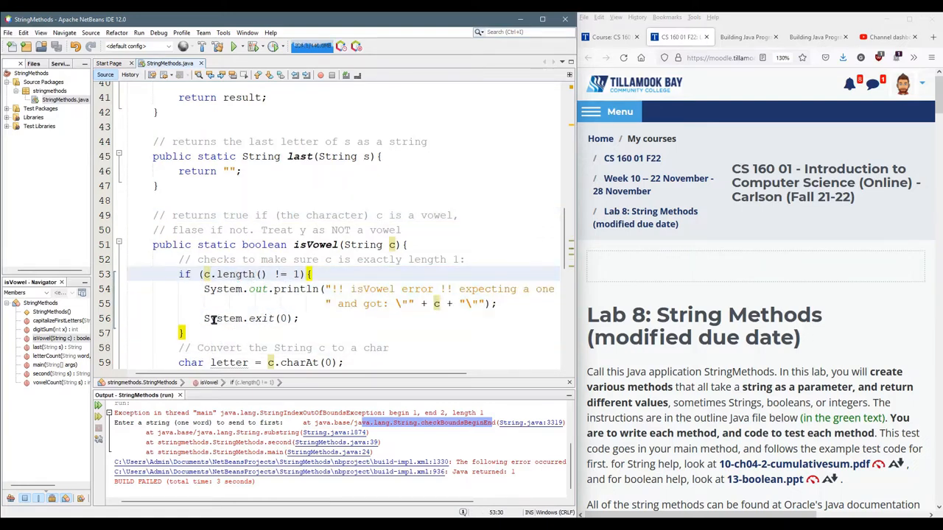
scroll("down", 3)
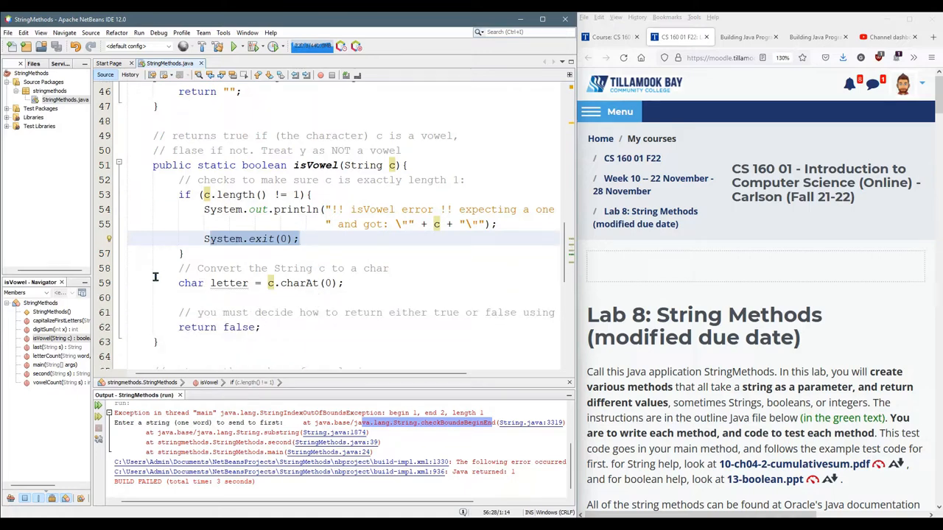
scroll("down", 3)
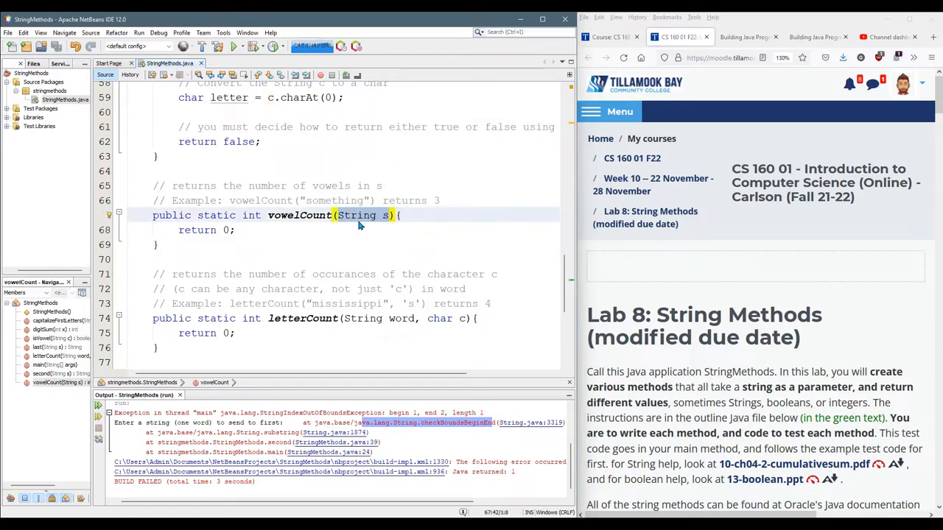
scroll("down", 3)
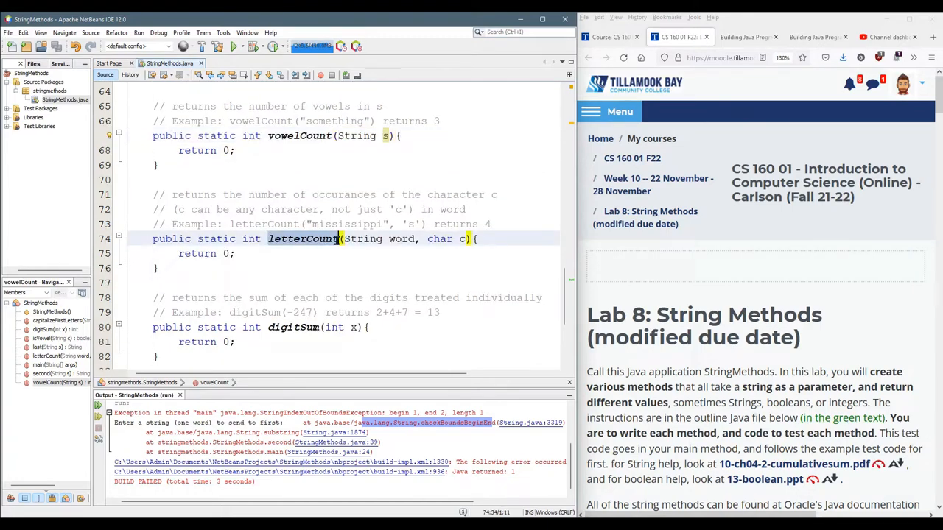
scroll("down", 3)
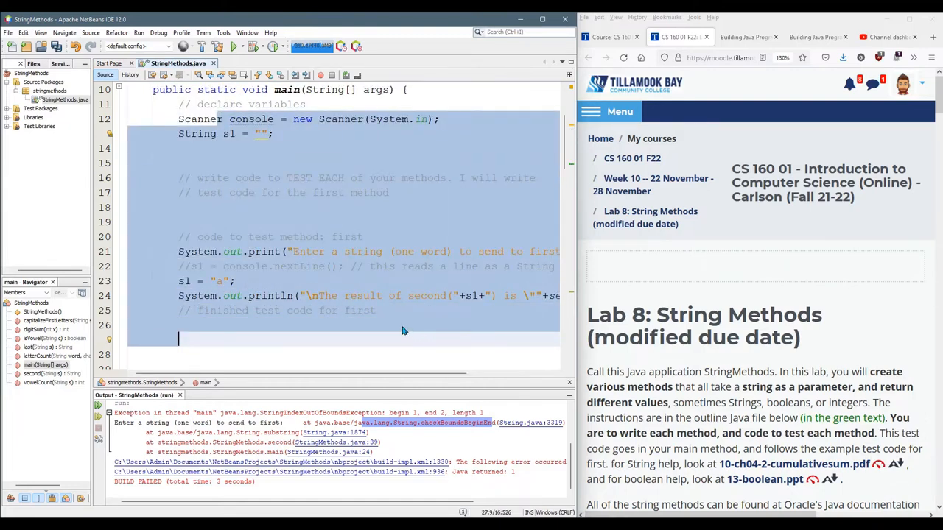
Declare int numberForDigitSum; below String s1 in main's declarations.
scroll("down", 3)
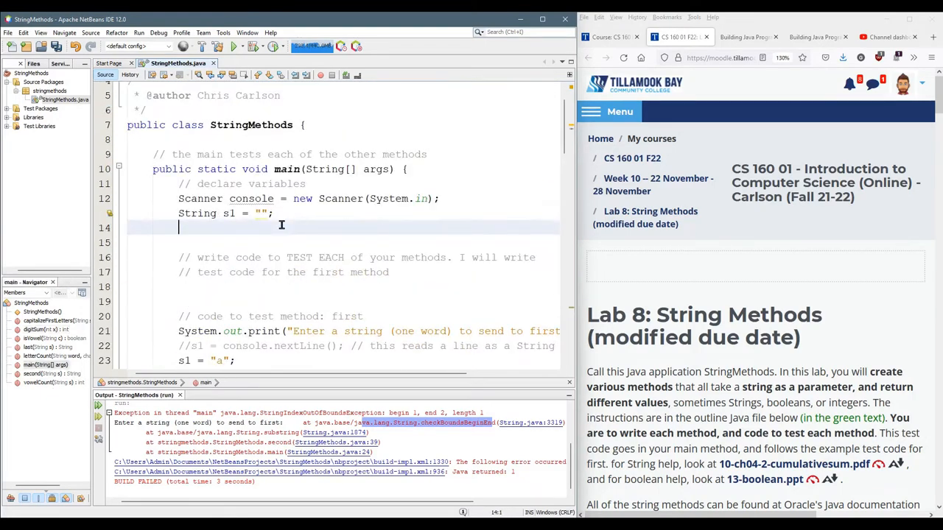
type("int")
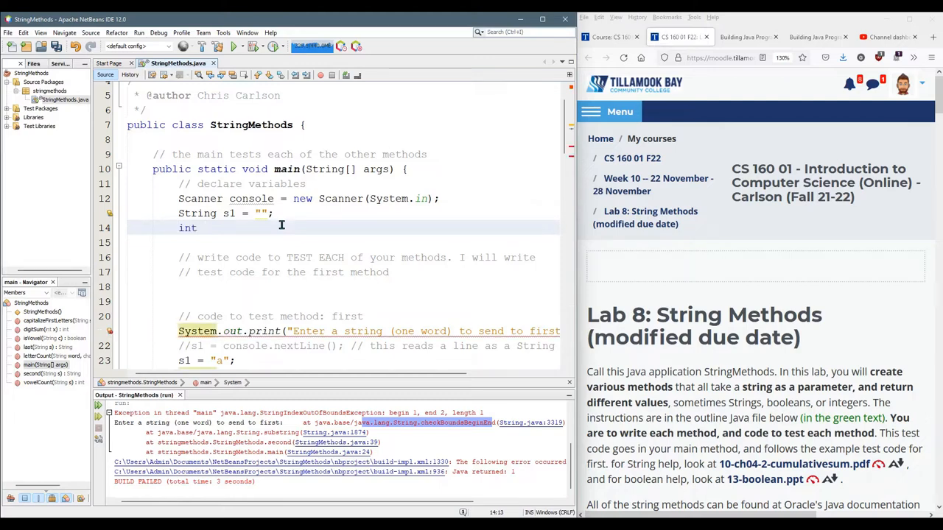
type("numberFo")
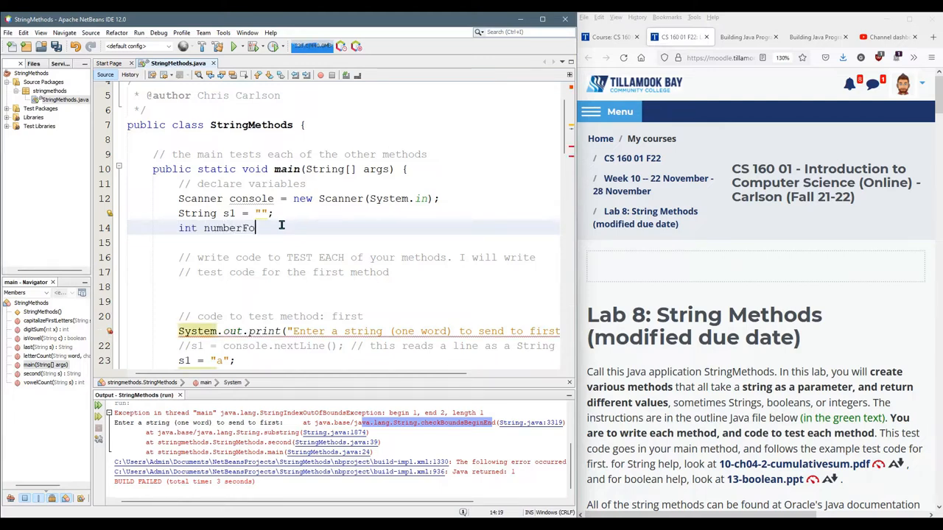
type("rDigitSum")
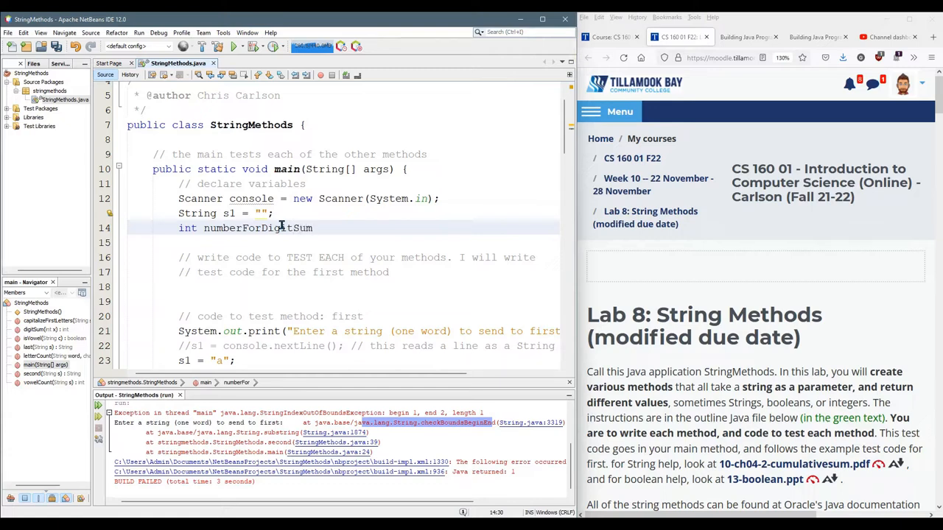
type(";")
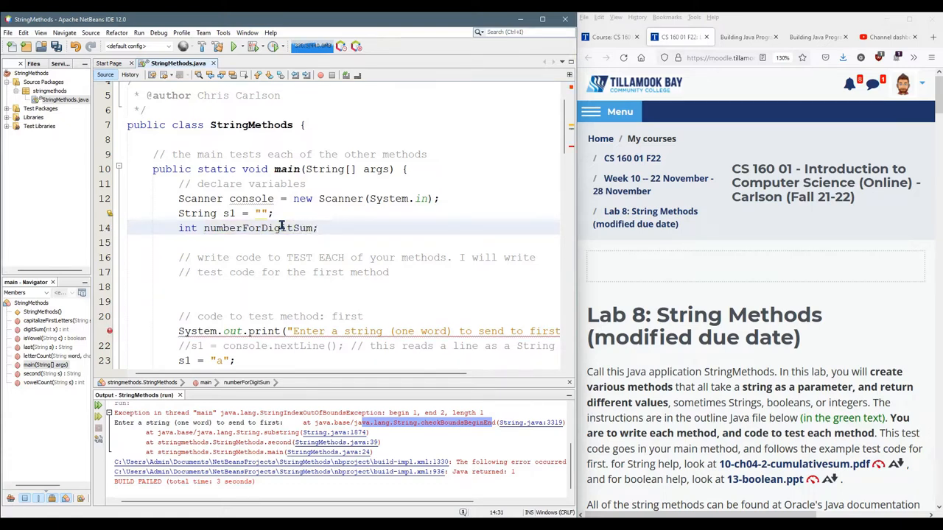
double_click(260, 227)
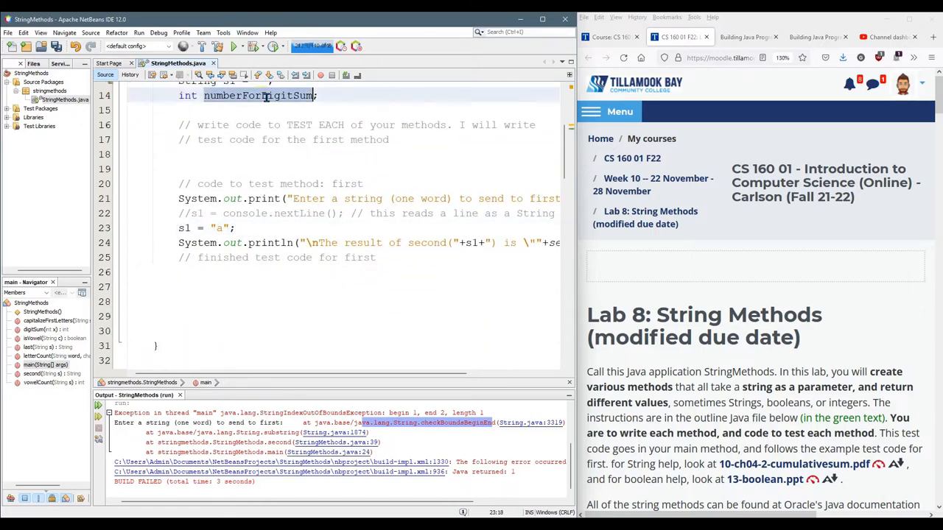
Assign numberForDigitSum = -247 and print digitSum(numberForDigitSum) as a new test line.
left_click(262, 301)
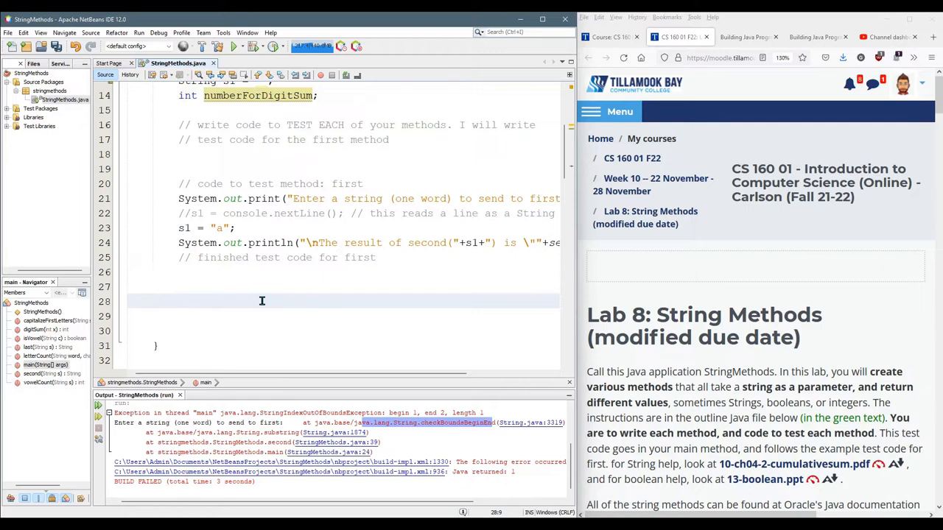
type("numberForDigitSum = -247;")
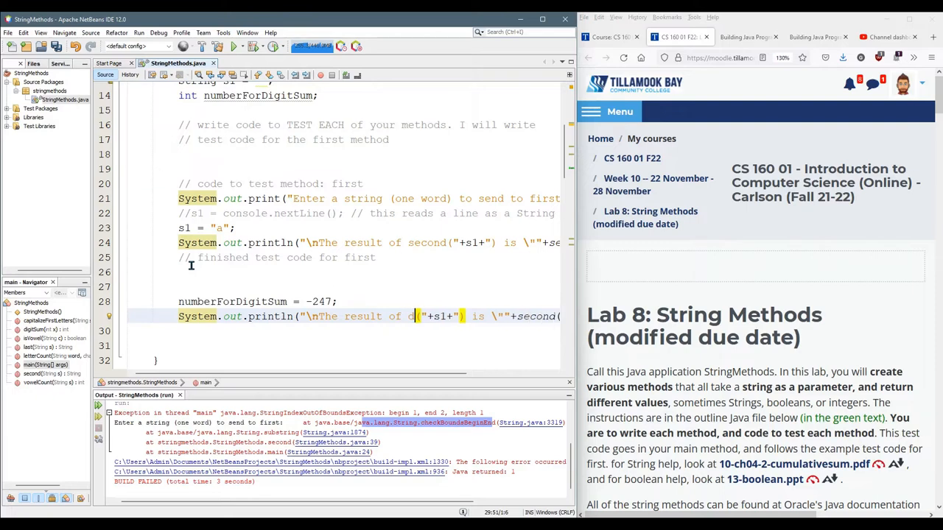
type("digitSum(numberForDigitSum)+\"\\\"\");")
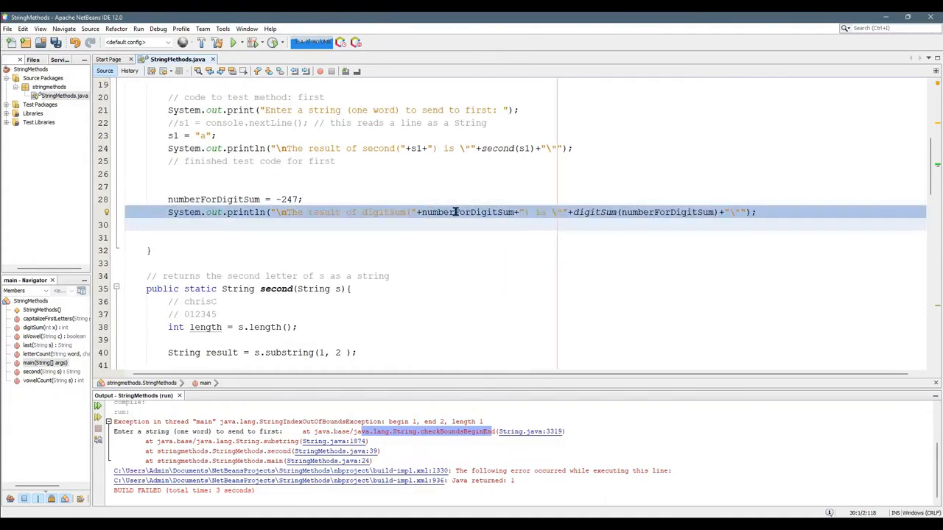
left_click(443, 212)
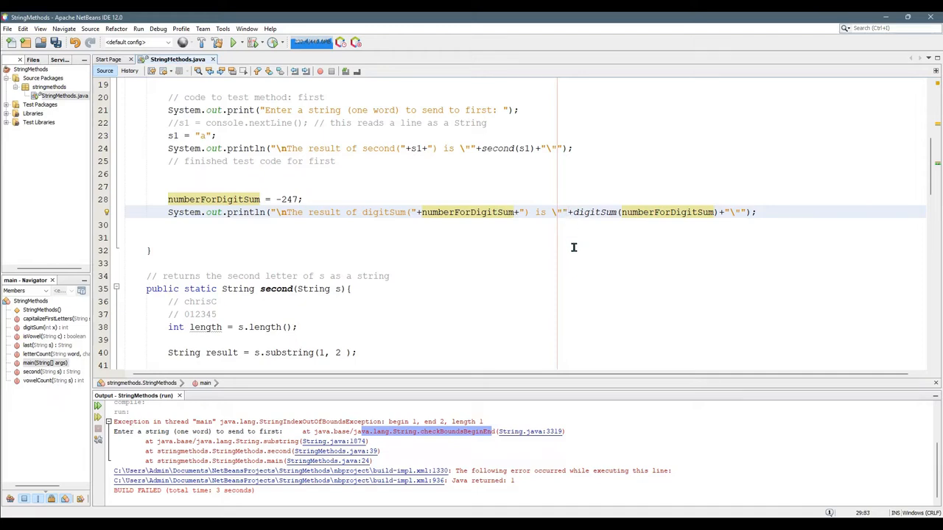
double_click(593, 212)
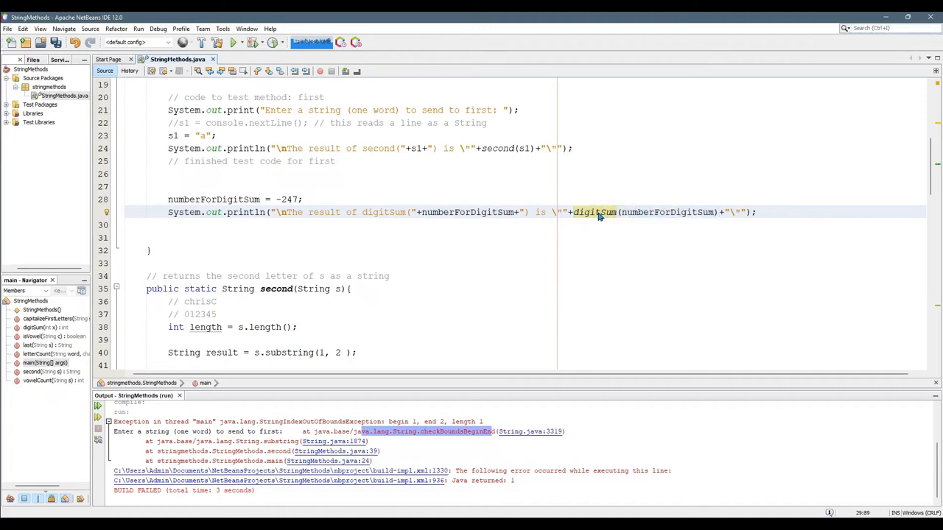
mouse_move(608, 236)
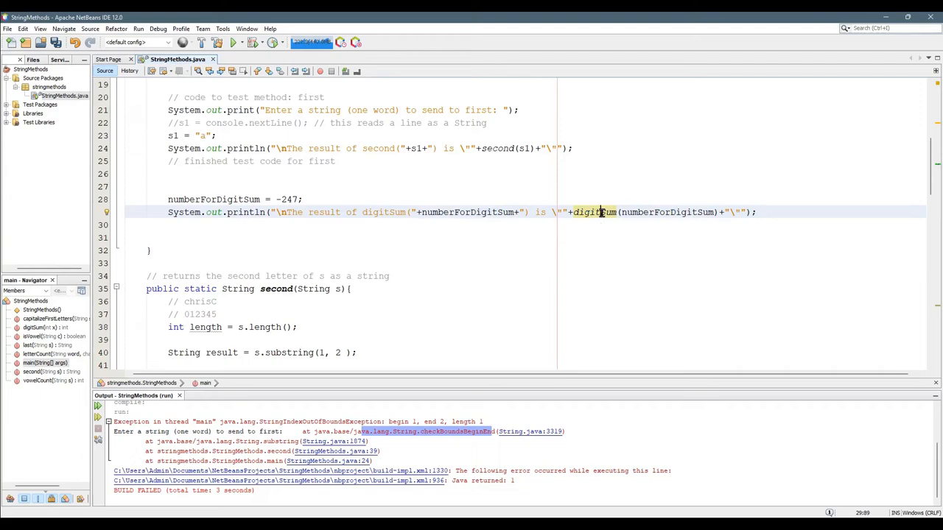
scroll("down", 3)
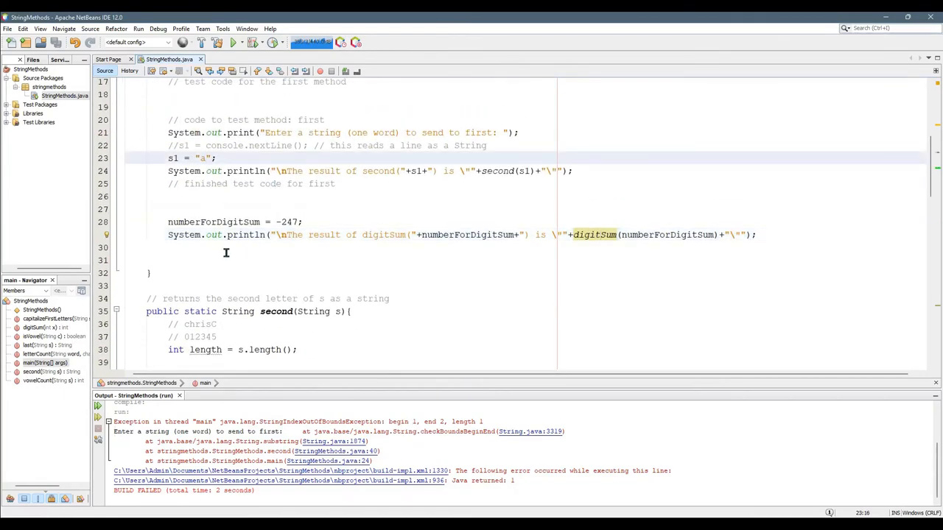
Set s1 to "abc", run to get "b" and digitSum 0, and move to the digitSum method.
type("bc")
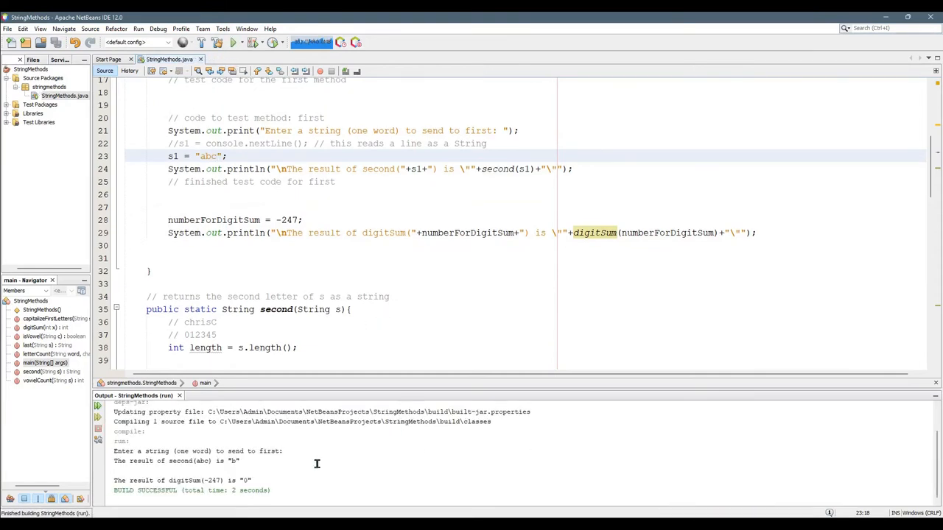
left_click_drag(135, 459, 239, 459)
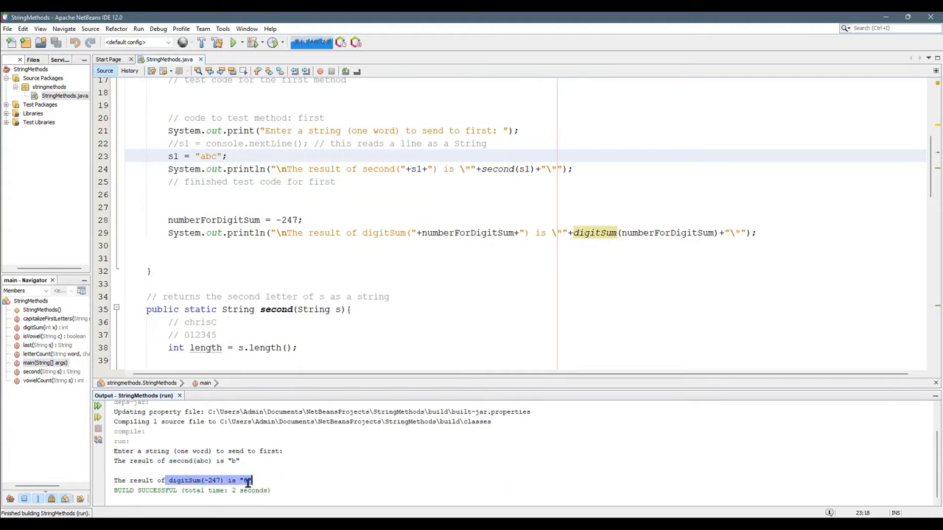
scroll("down", 3)
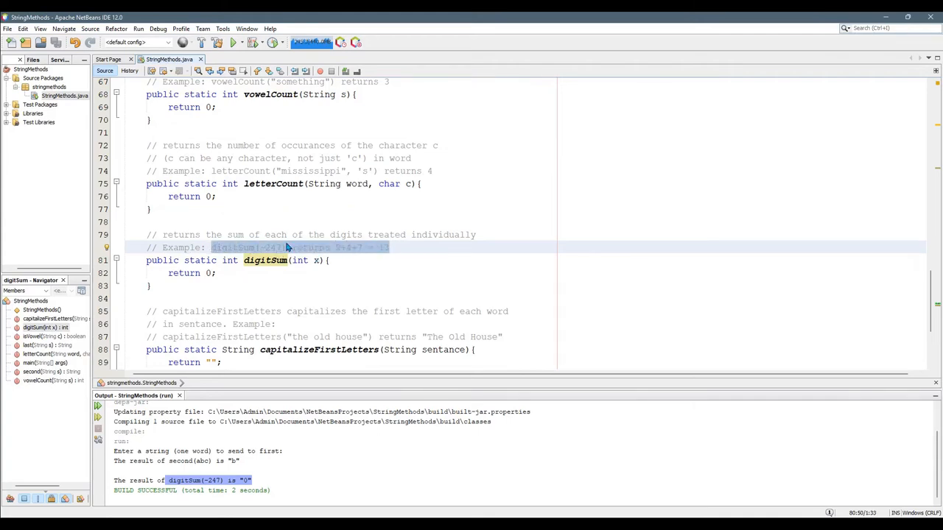
Write String result = "" + x; at the start of digitSum and remove the stray quotes.
left_click(259, 247)
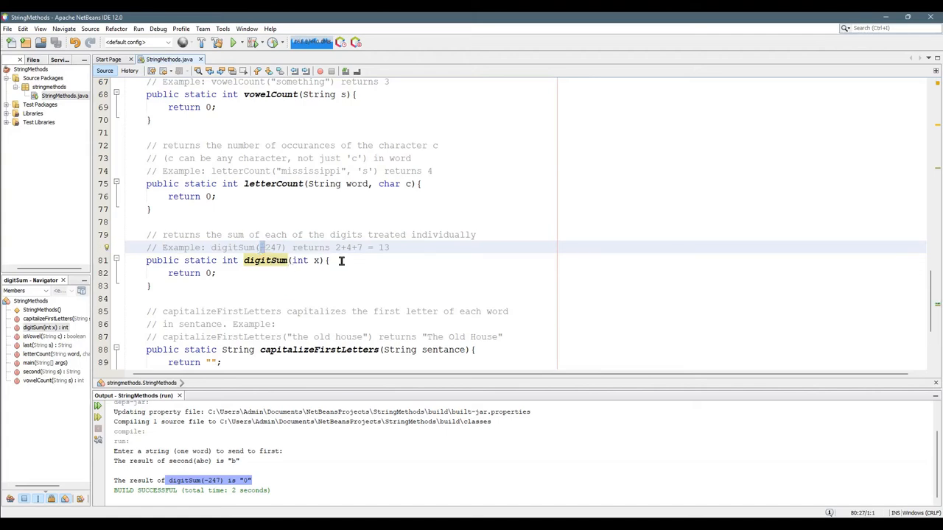
type("resul")
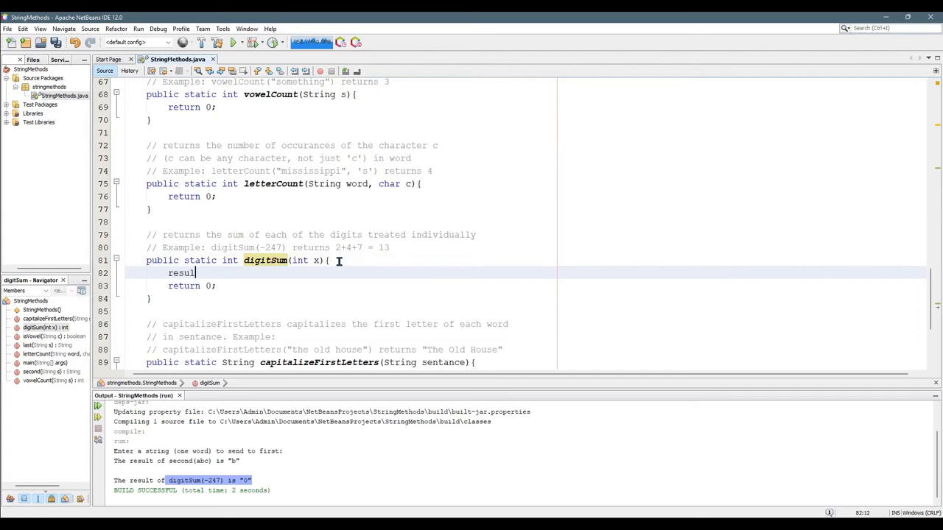
type("=")
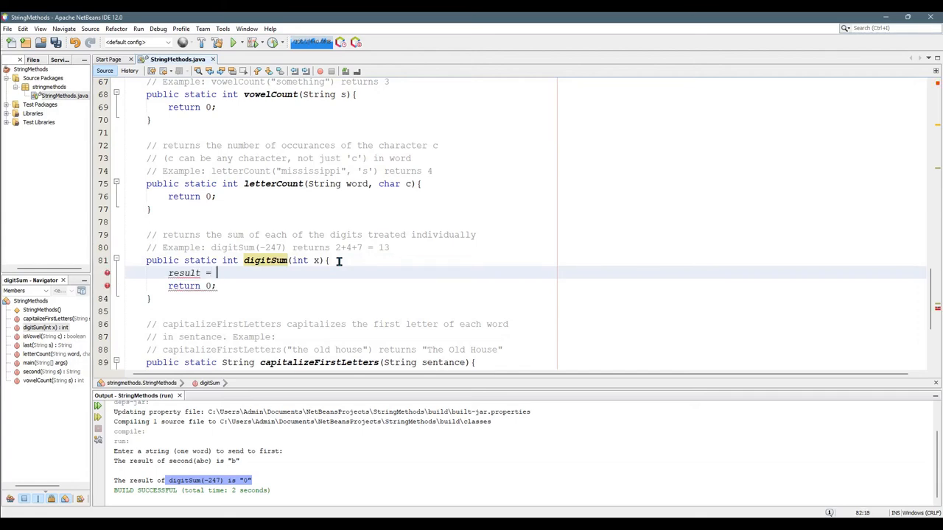
type("x")
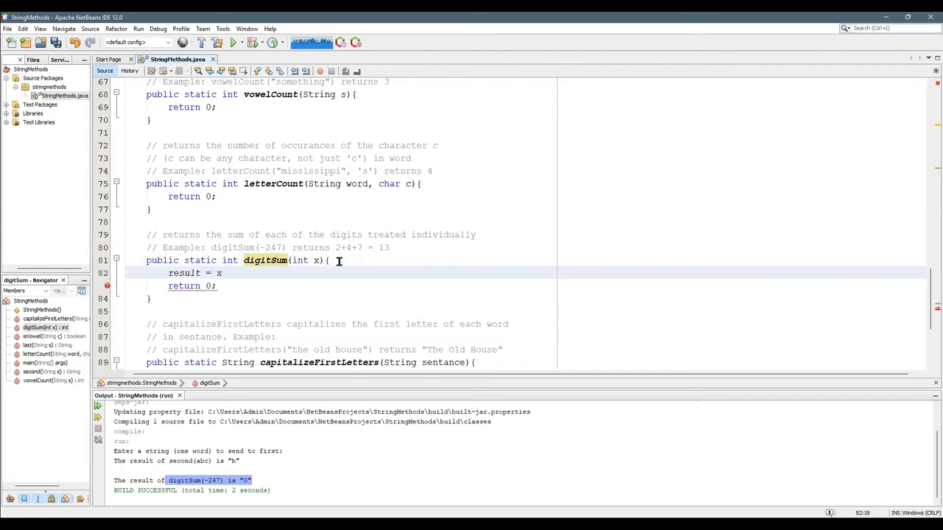
type(";")
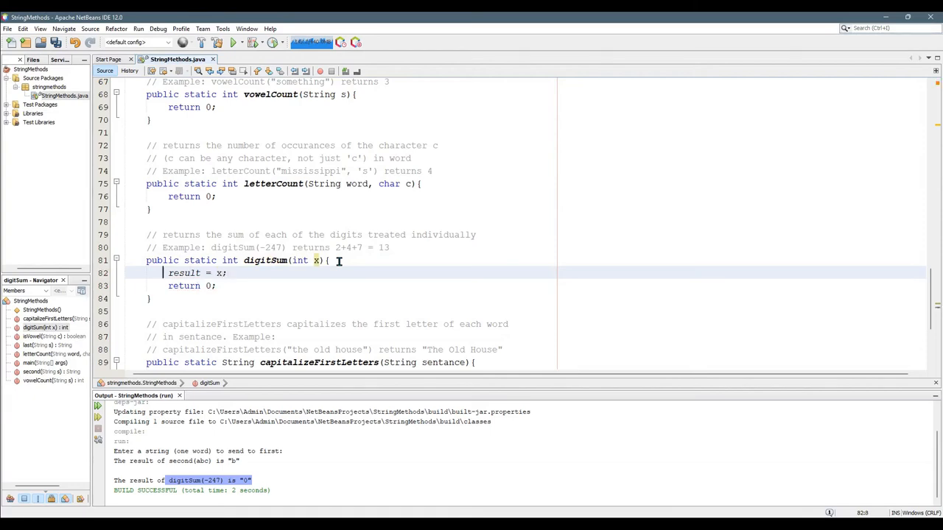
type("String")
type("\"1\"")
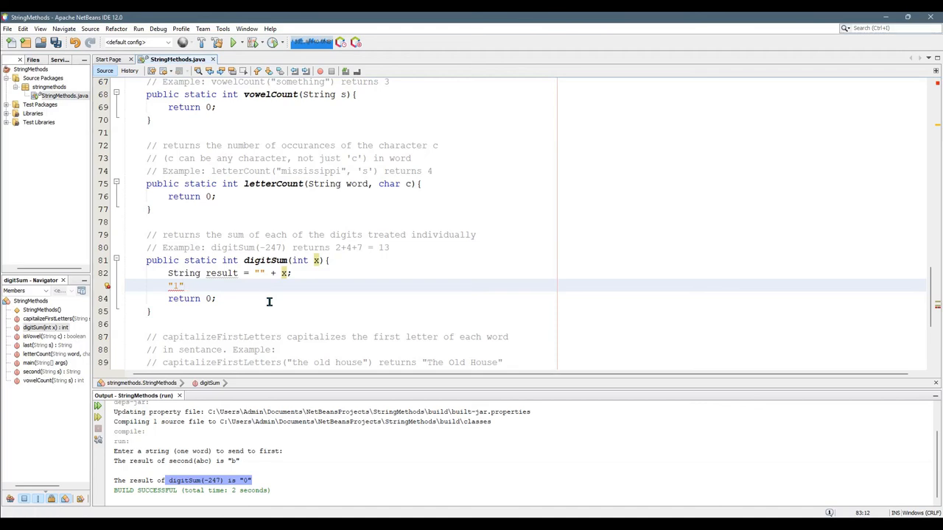
key("BackSpace")
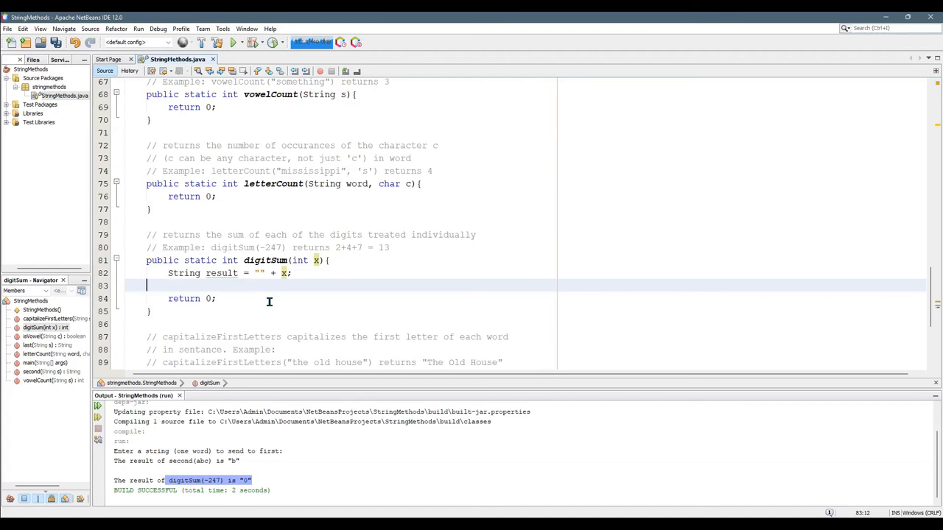